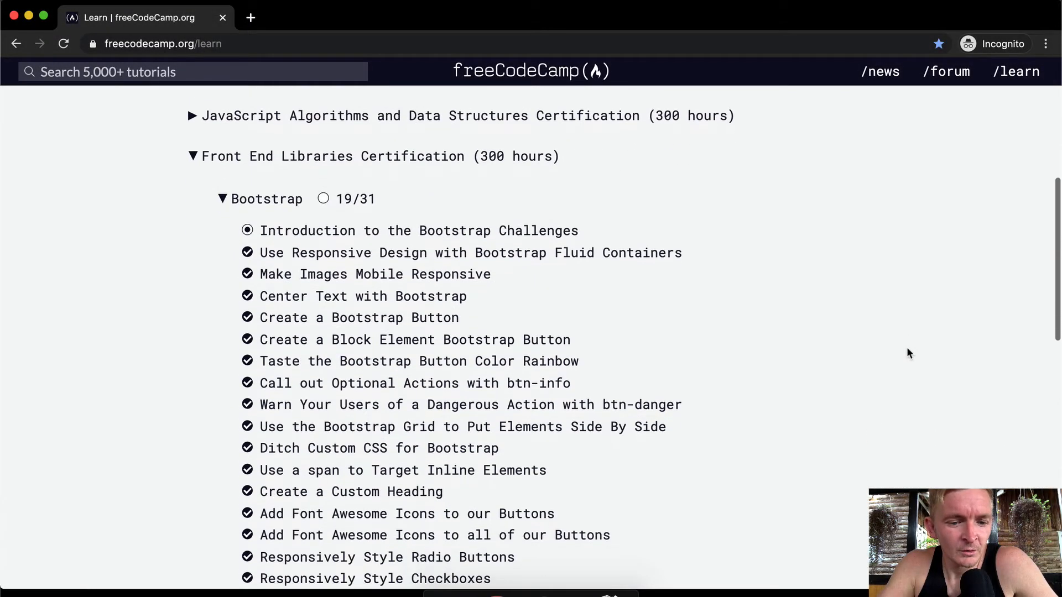
# Open the 'House our page within a Bootstrap container-fluid div' challenge from the Bootstrap list.
pyautogui.scroll(-3)
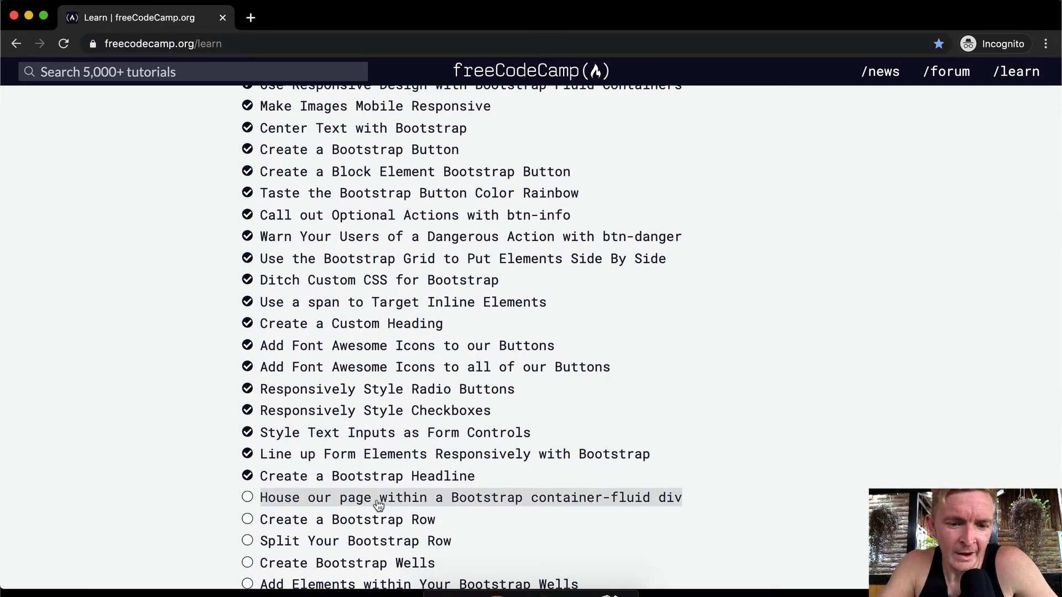
pyautogui.moveTo(565, 506)
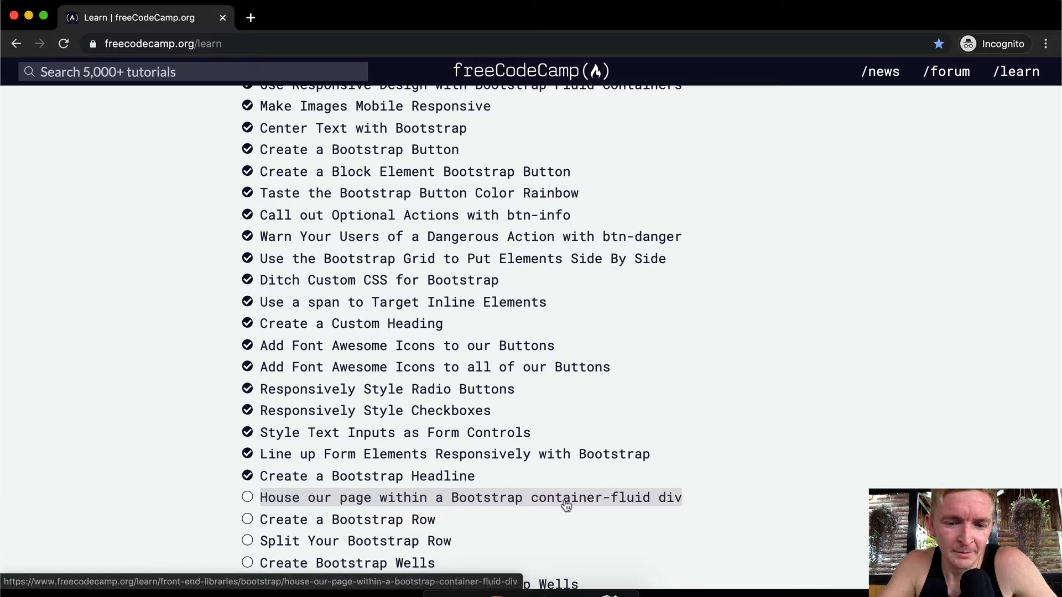
pyautogui.click(470, 498)
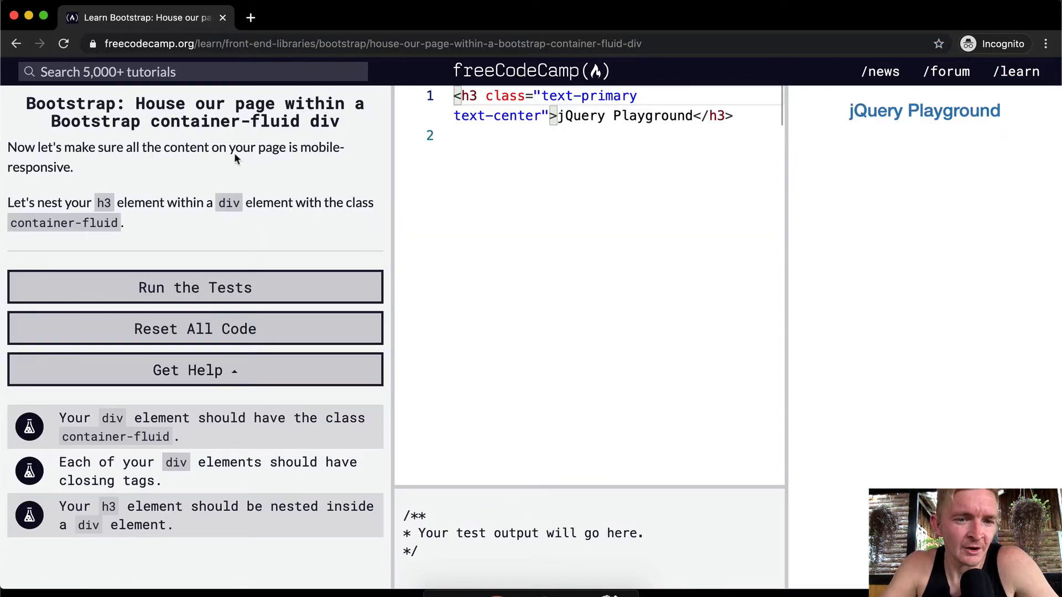
pyautogui.moveTo(246, 179)
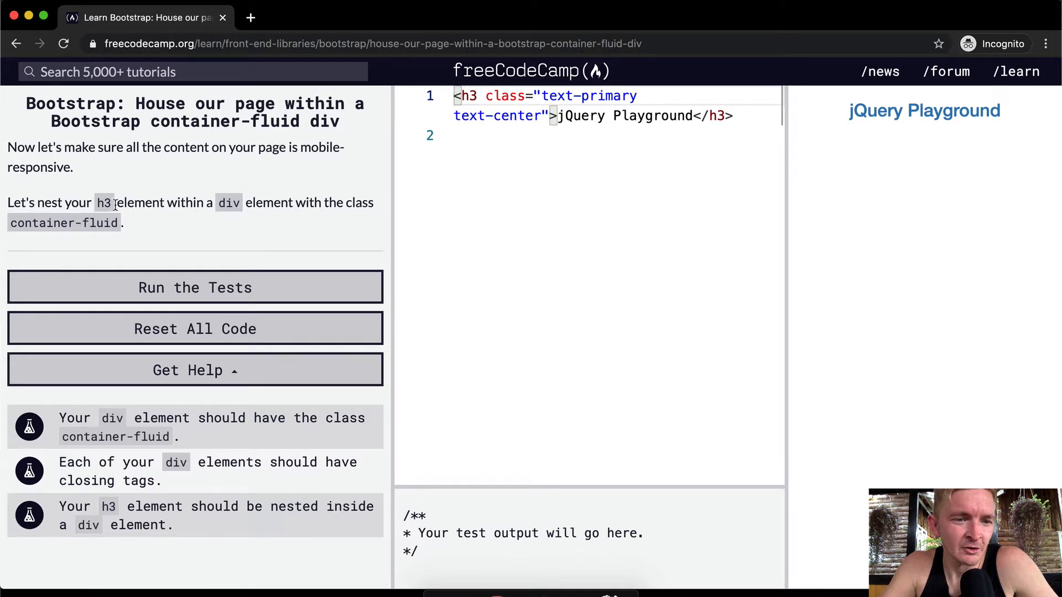
pyautogui.moveTo(296, 211)
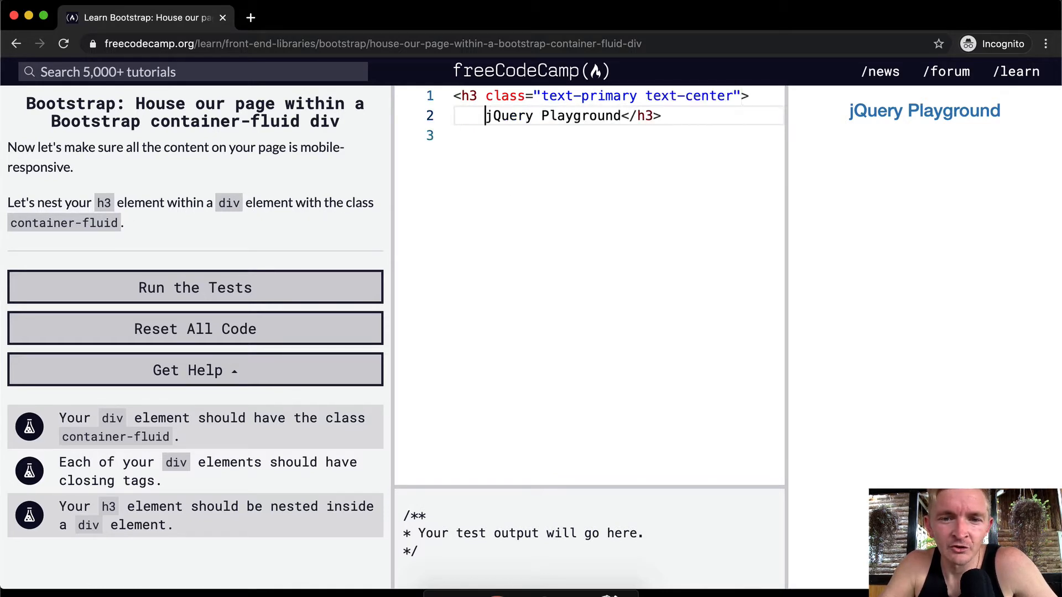
# Wrap the h3 in <div class="container-fluid"> ... </div> with the markup on separate indented lines.
pyautogui.press('Enter')
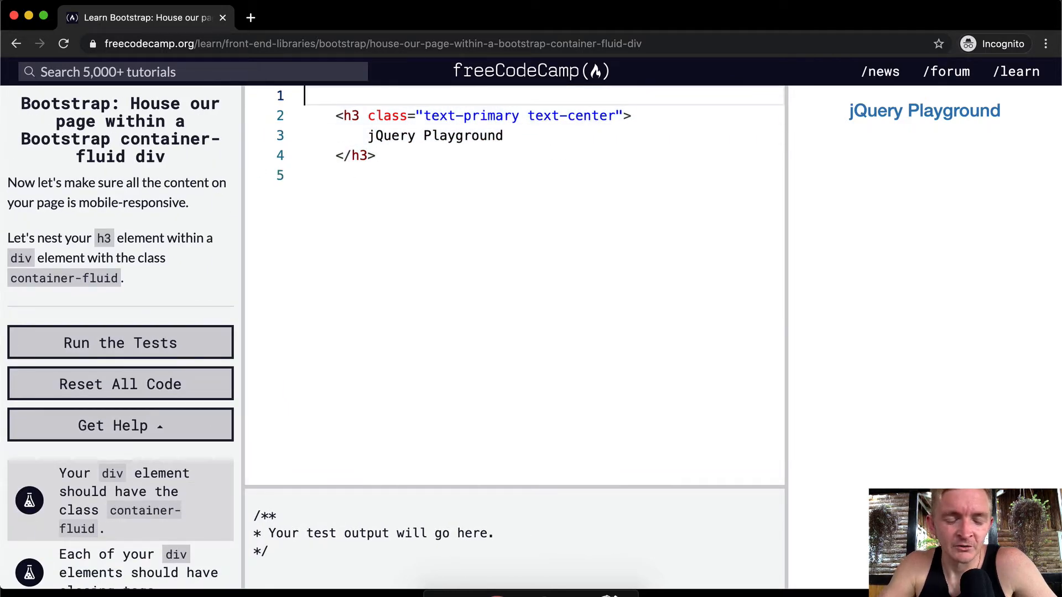
pyautogui.write('<')
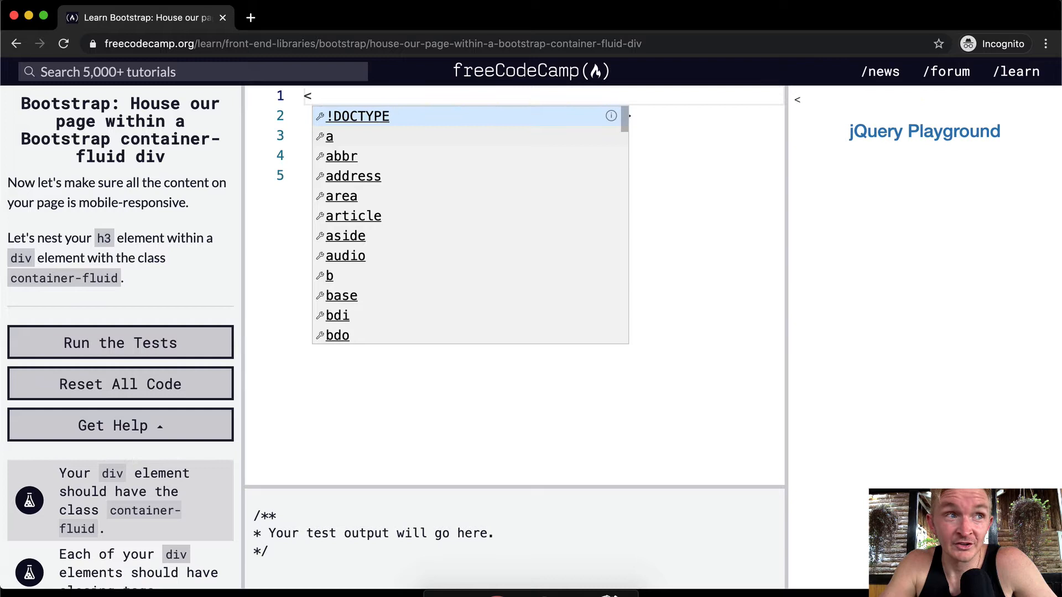
pyautogui.write('div')
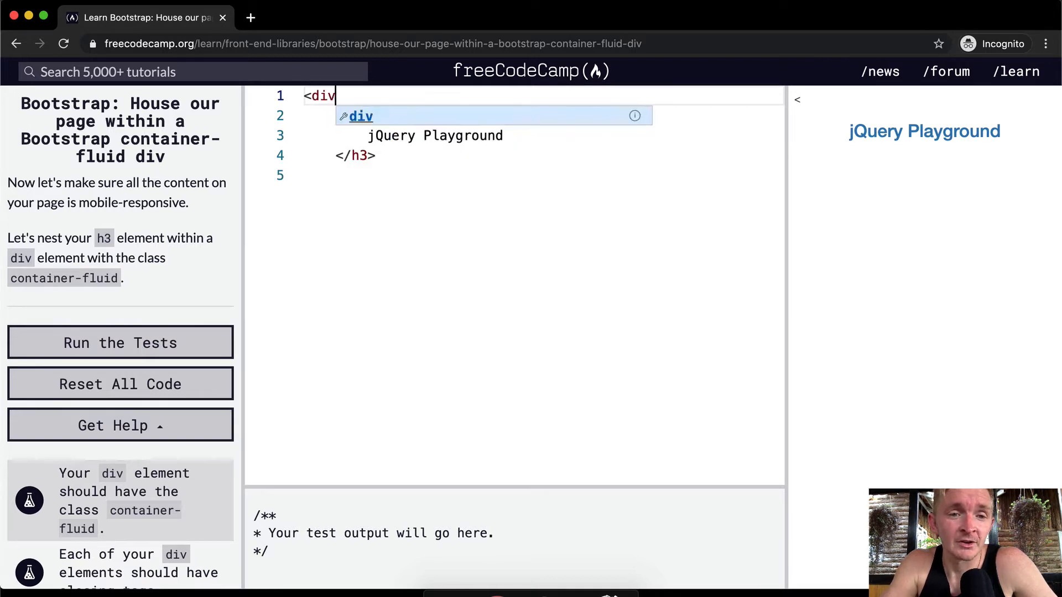
pyautogui.write('class="container-fluid">')
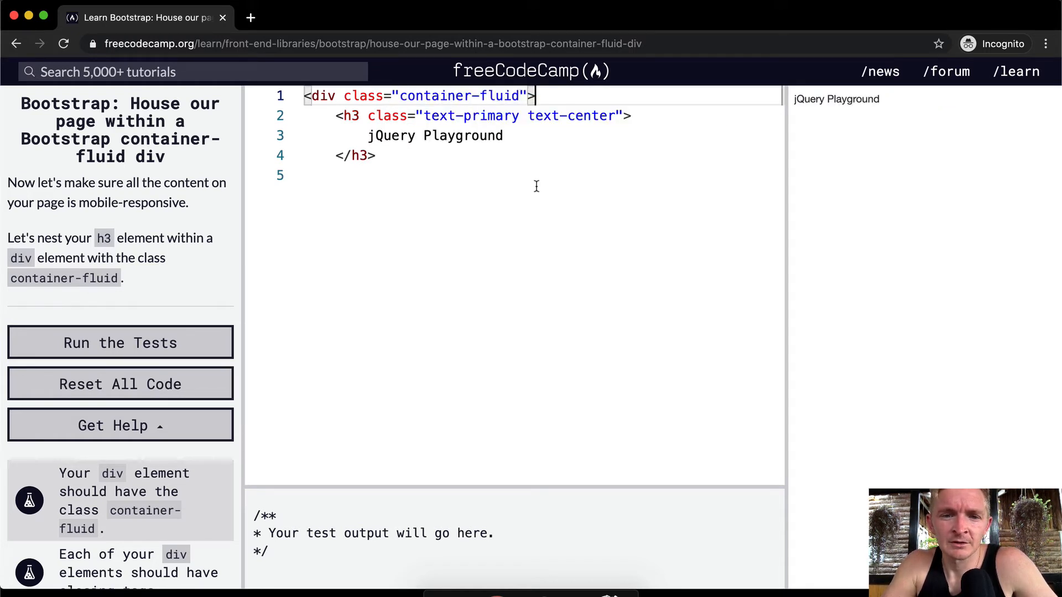
pyautogui.write('</div>')
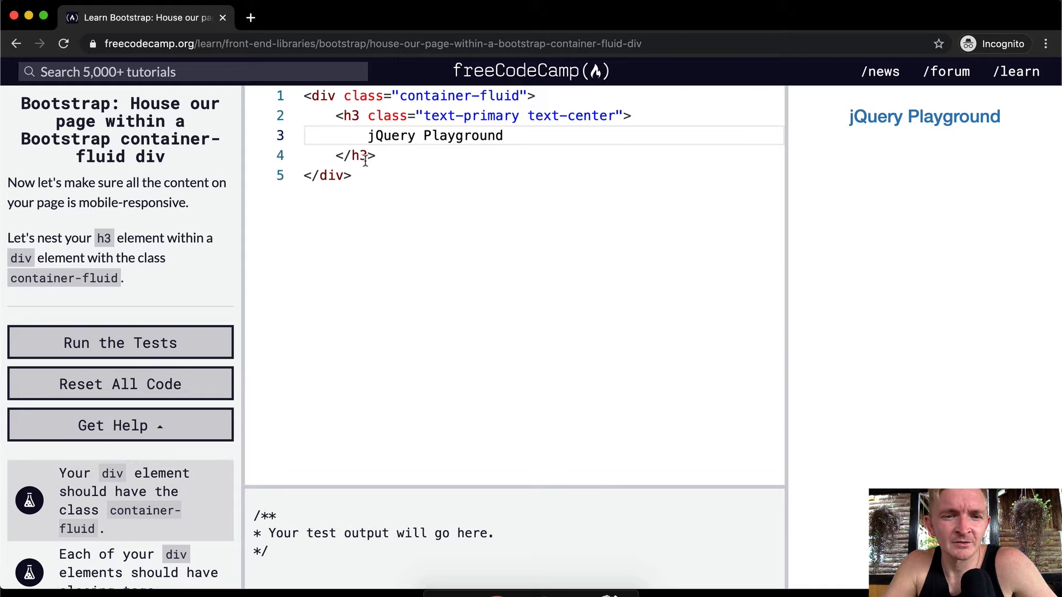
pyautogui.click(322, 115)
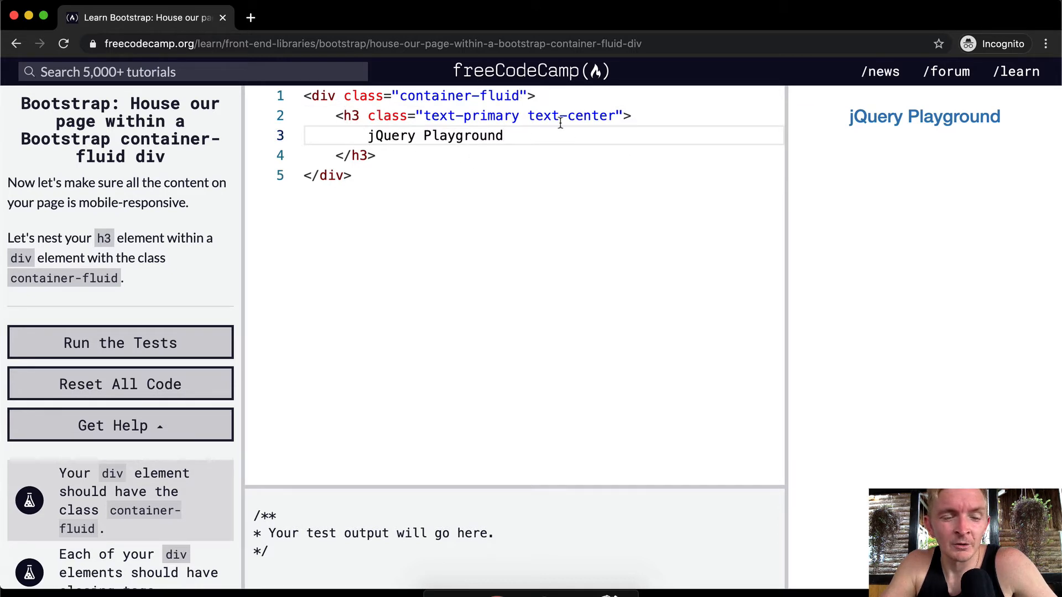
# Inspect the previewed heading in DevTools to confirm the h3 sits inside the container-fluid div, then close DevTools.
pyautogui.rightClick(874, 116)
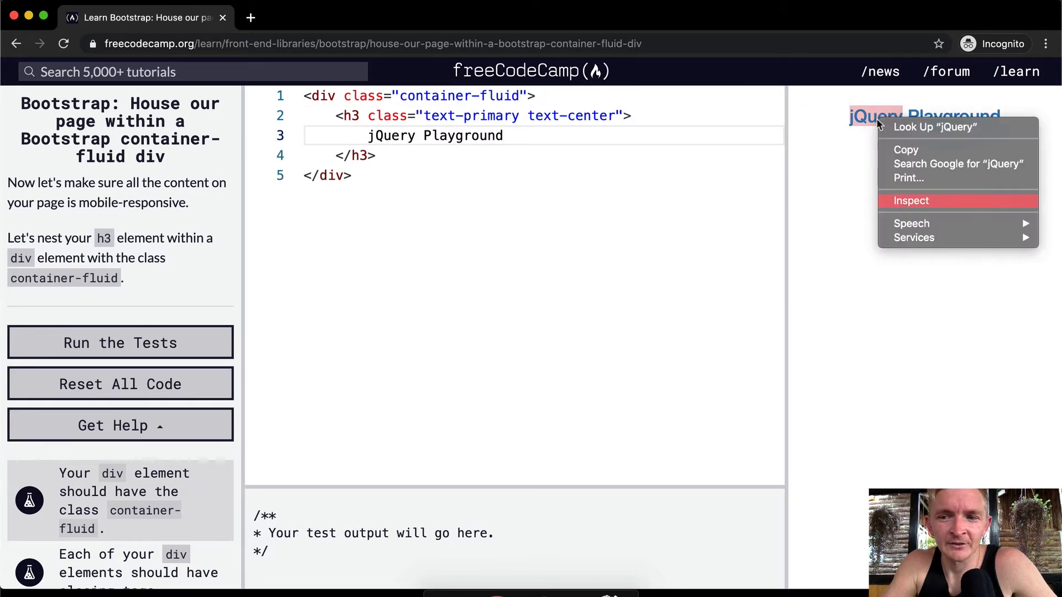
pyautogui.click(911, 201)
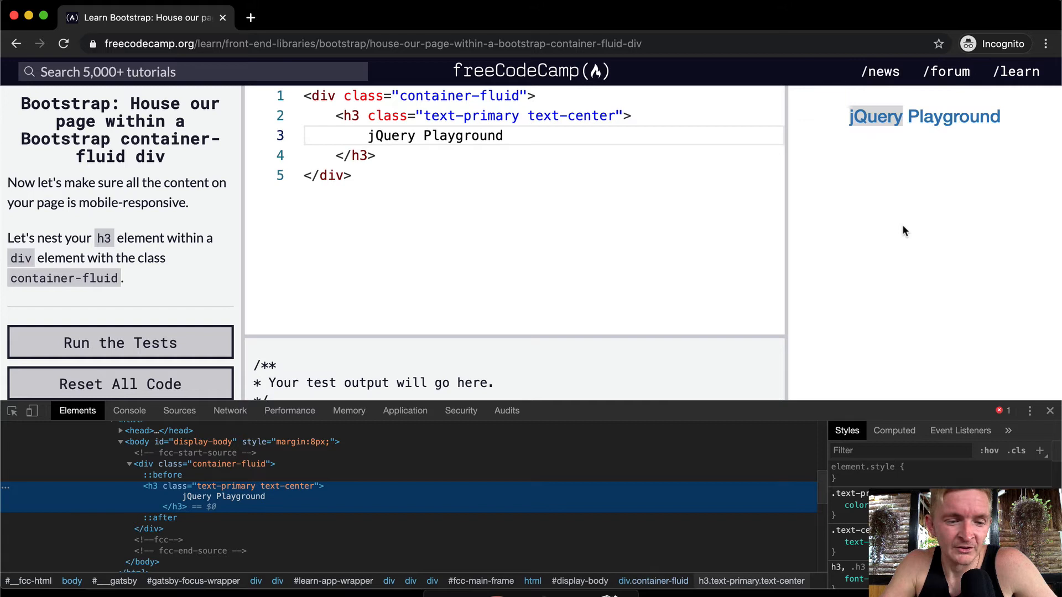
pyautogui.moveTo(256, 472)
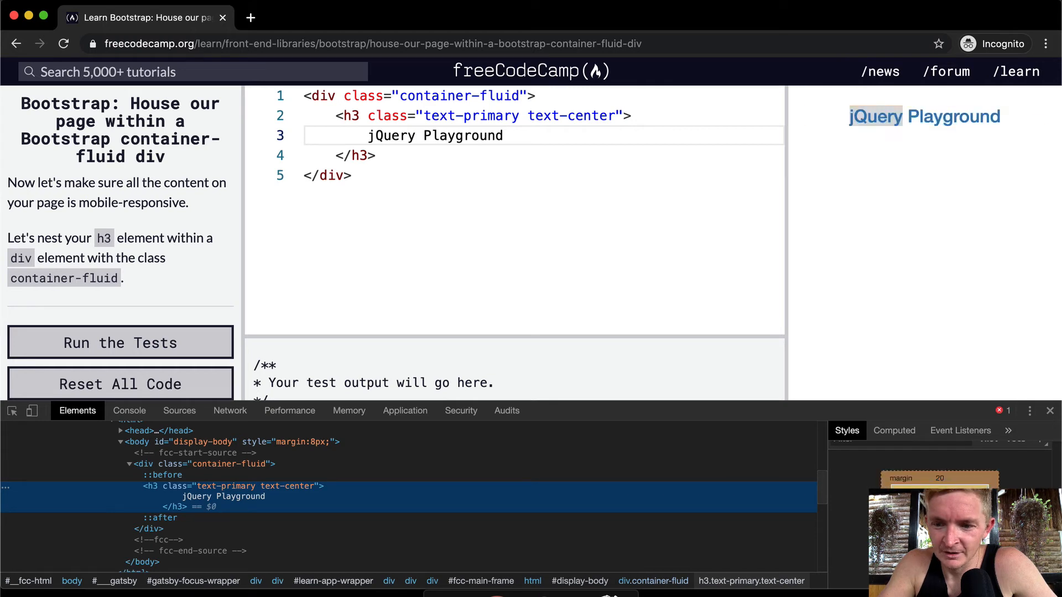
pyautogui.moveTo(407, 543)
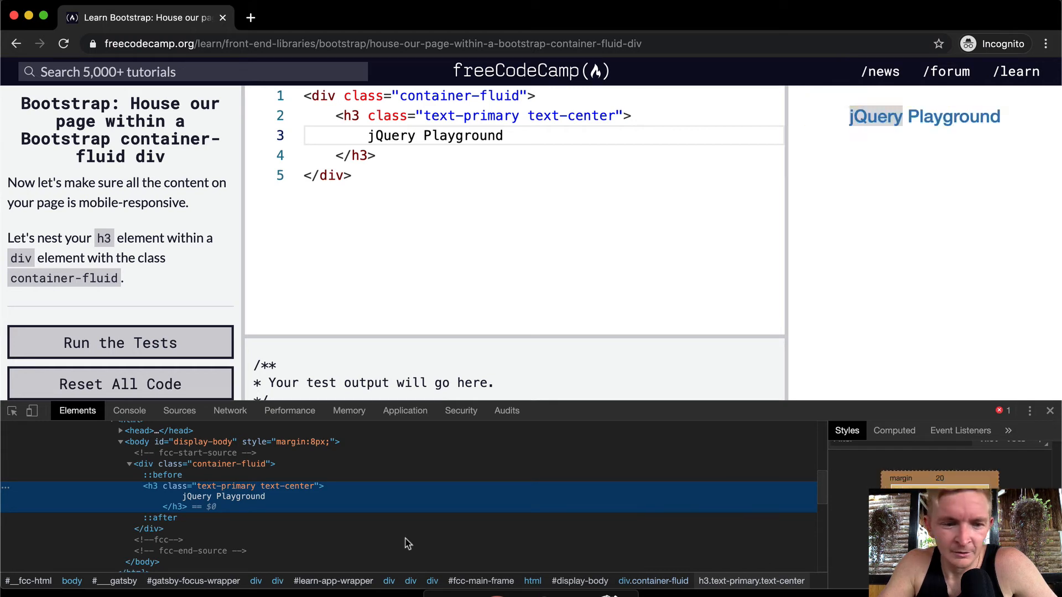
pyautogui.click(203, 464)
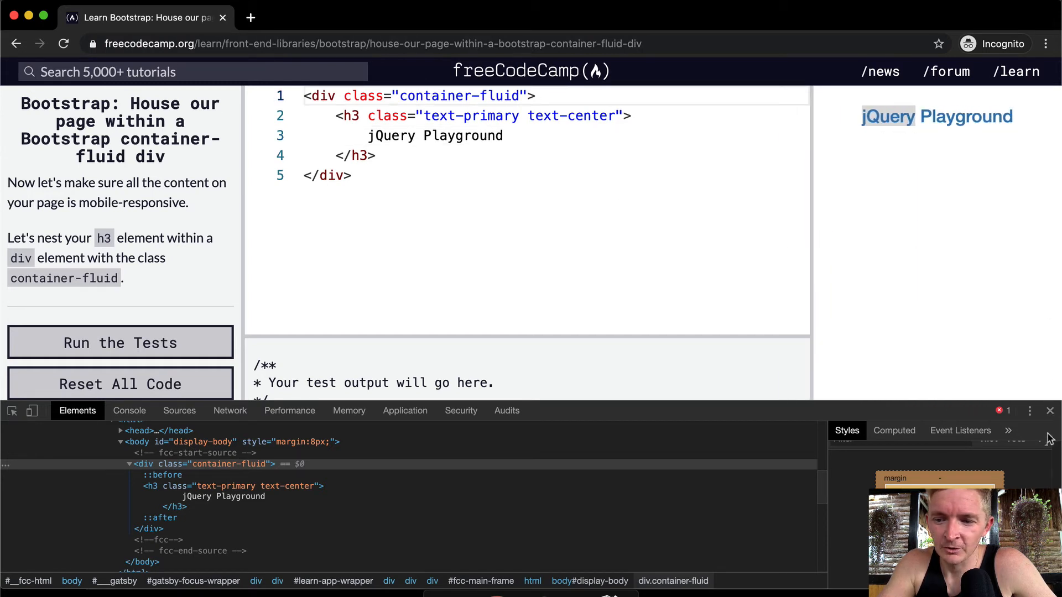
pyautogui.click(1048, 410)
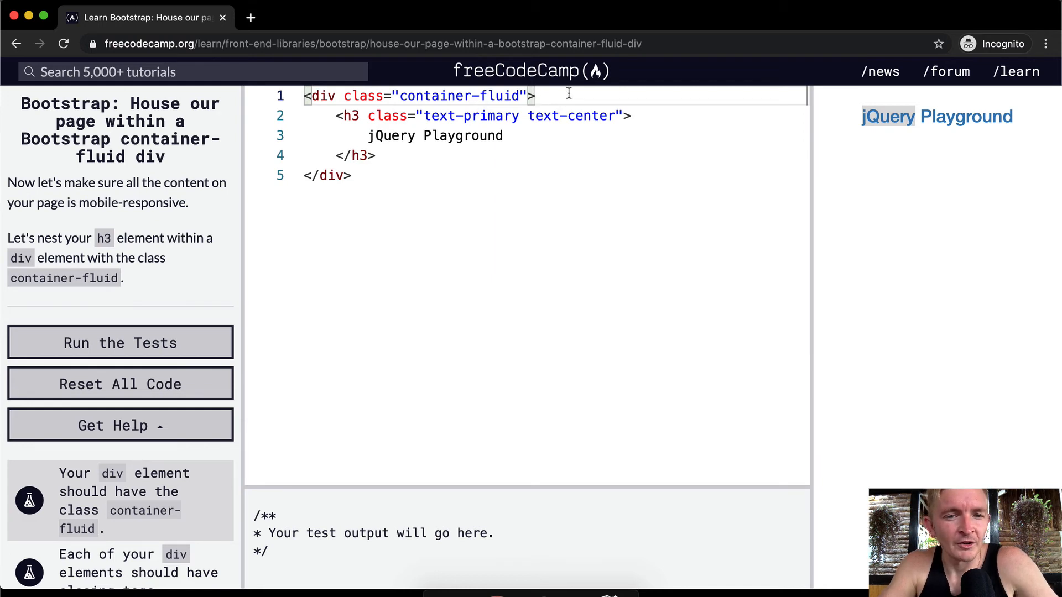
# Remove a briefly typed duplicate container-fluid div line and run the tests so they pass.
pyautogui.write('<div')
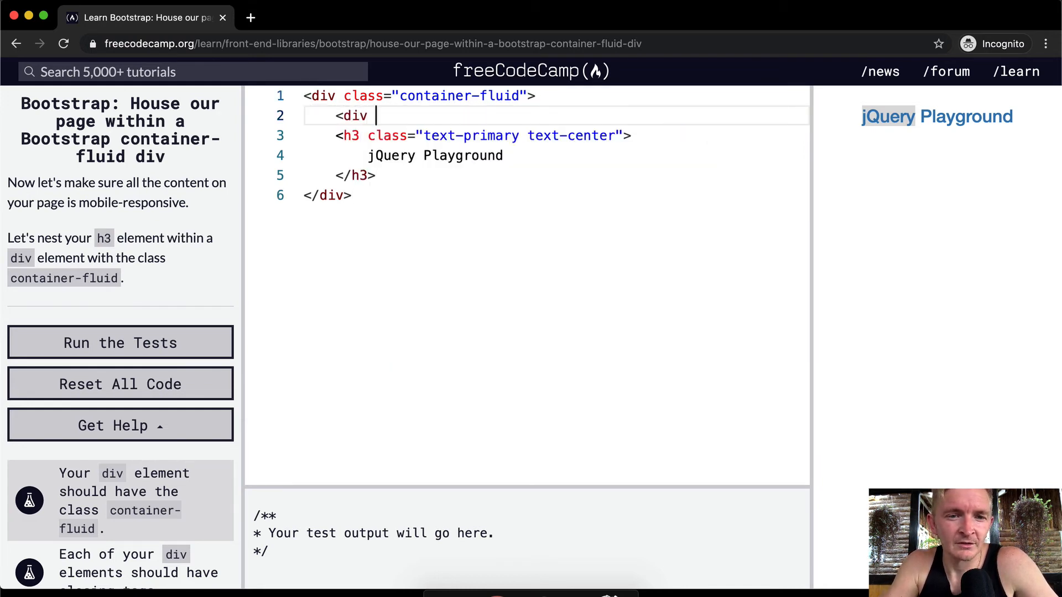
pyautogui.write('class="c')
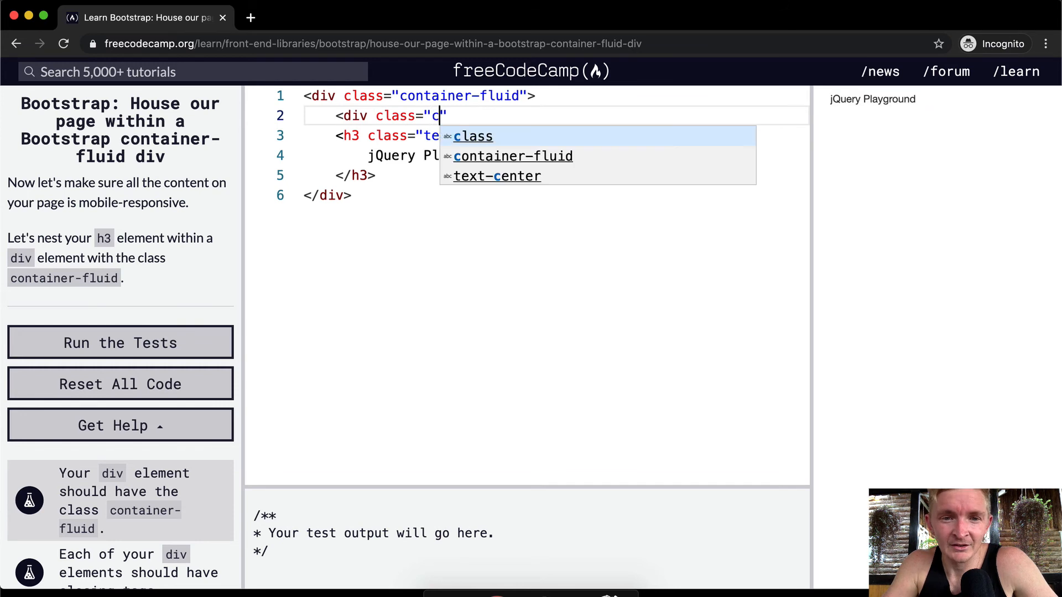
pyautogui.write('ontainer-fluid')
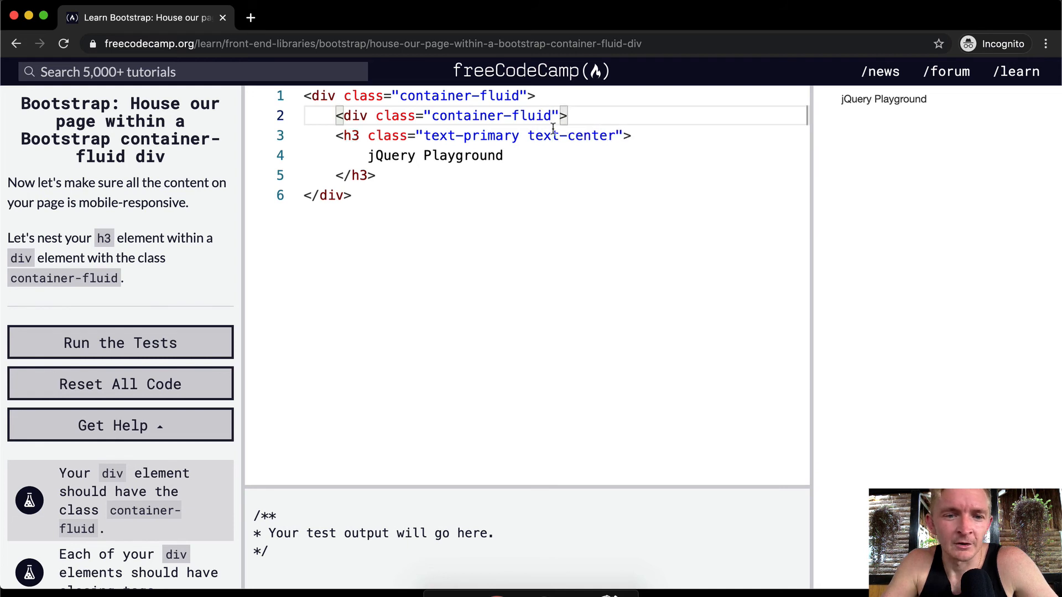
pyautogui.write('</div>')
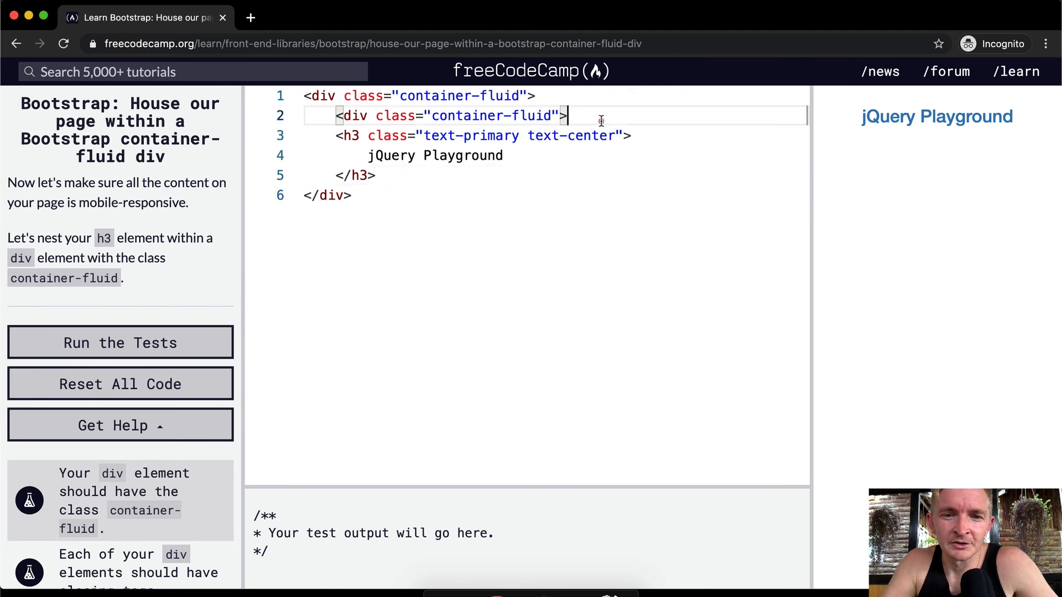
pyautogui.press('Backspace')
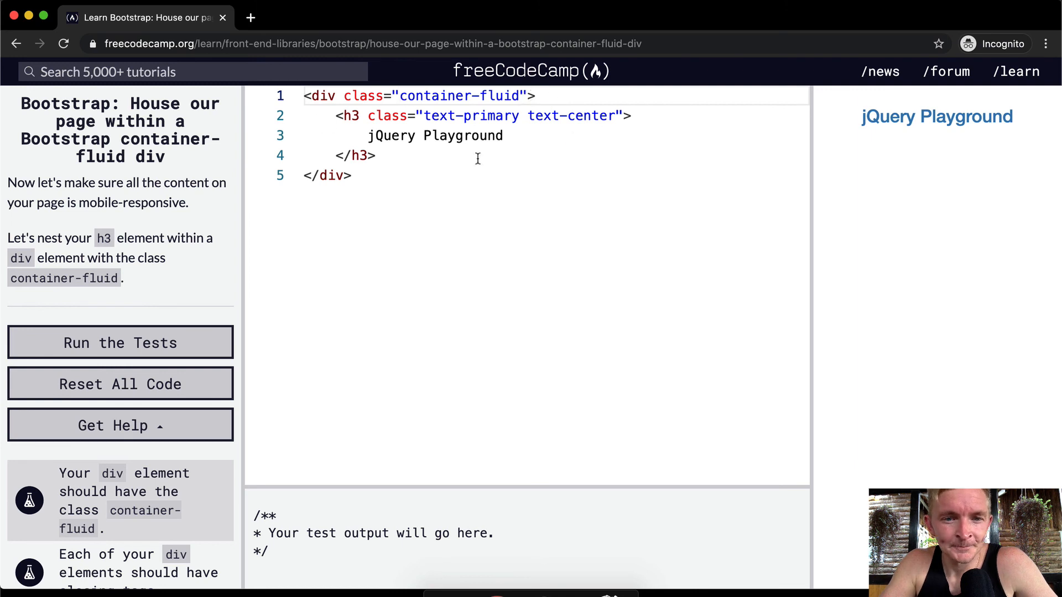
pyautogui.moveTo(559, 199)
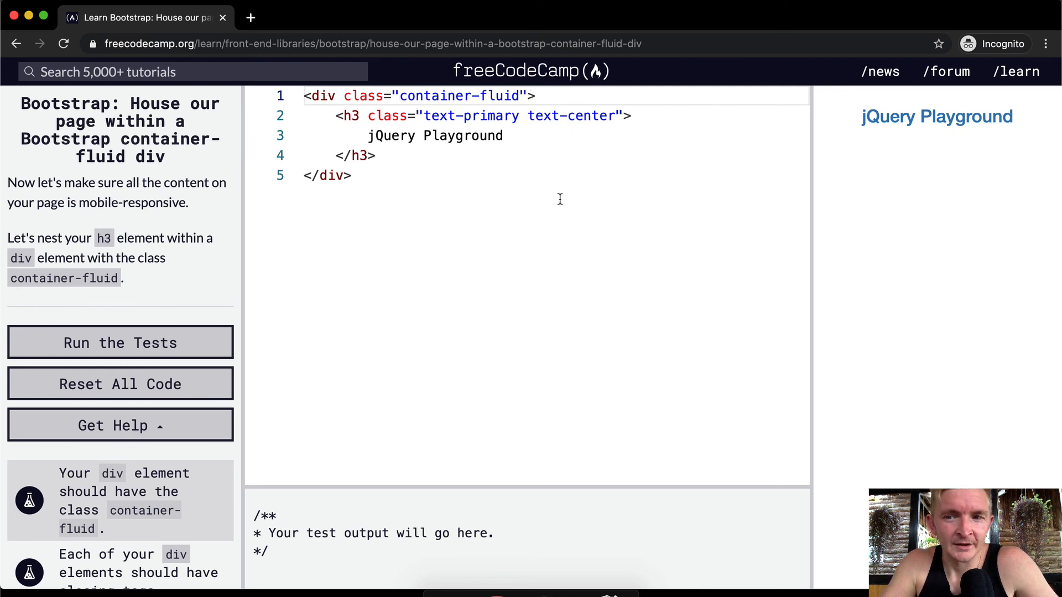
pyautogui.click(119, 342)
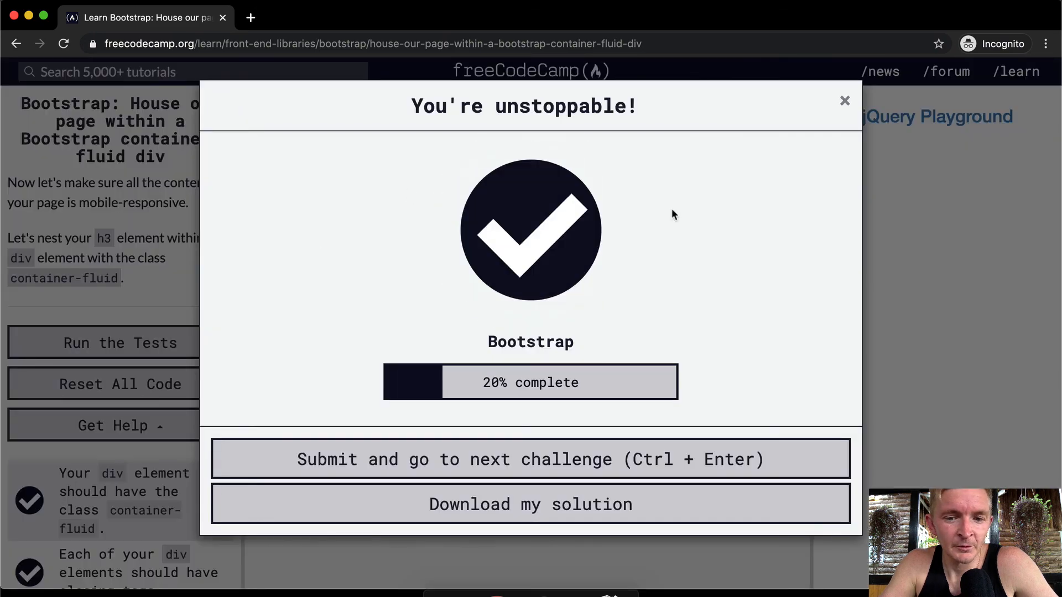